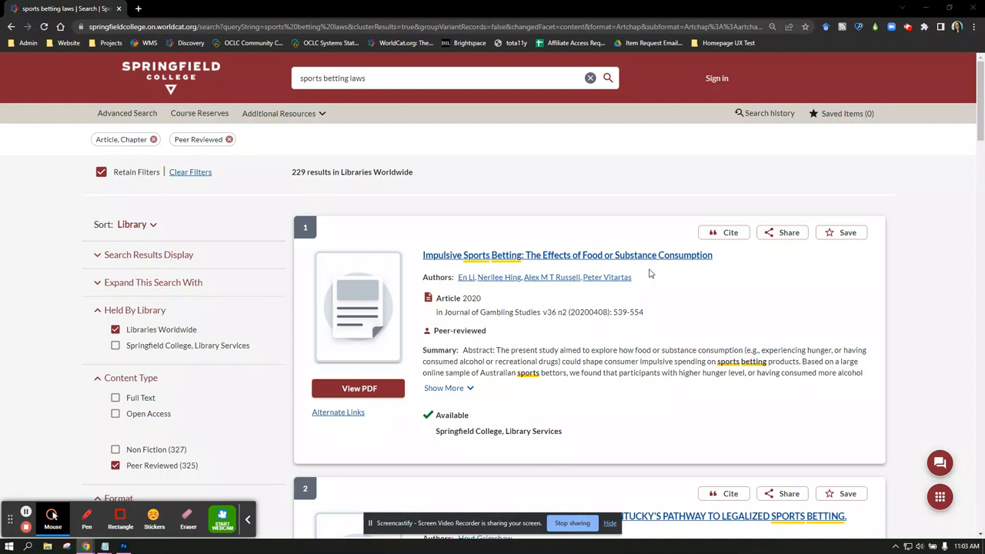
mouse_move(604, 263)
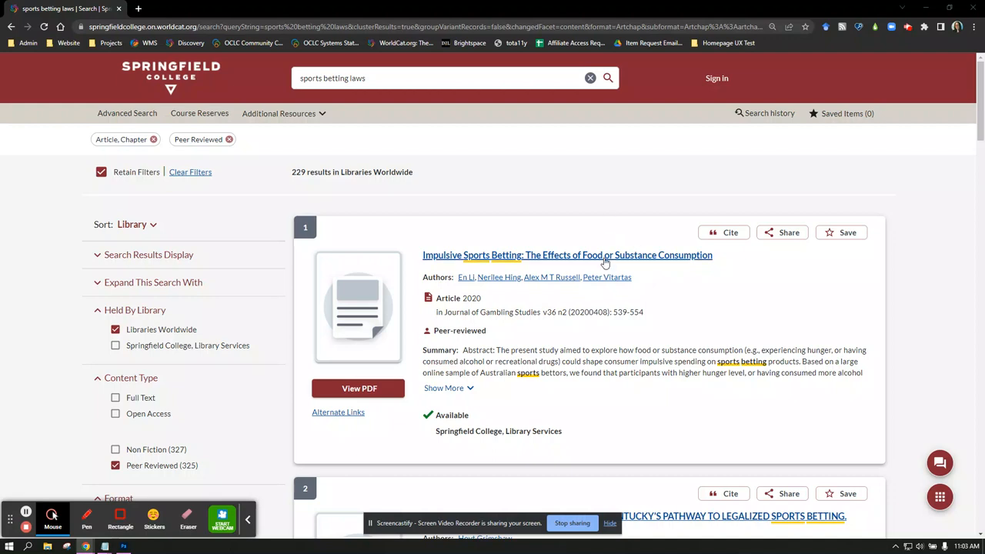
- Open the Impulsive Sports Betting article record and scroll down to its More from this Journal links
left_click(568, 254)
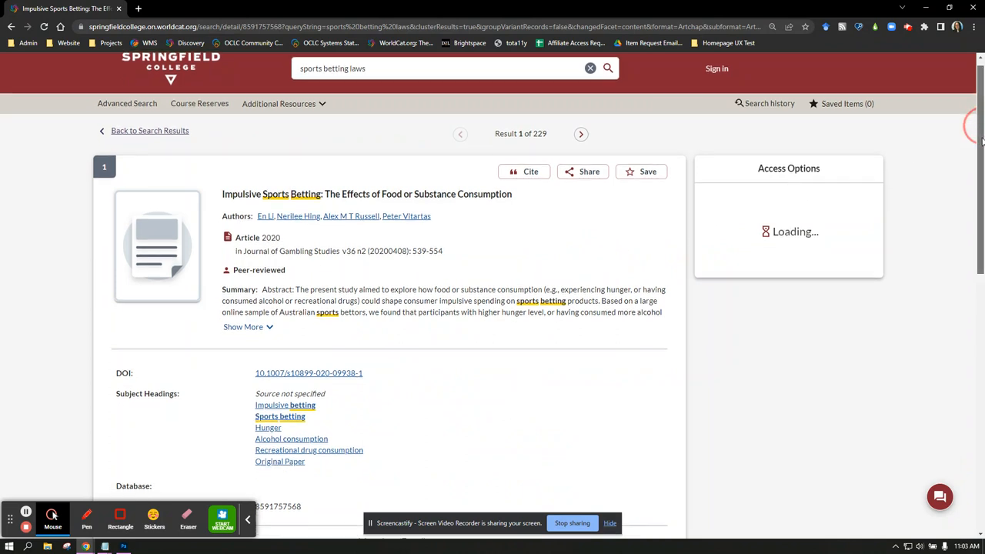
scroll("down", 3)
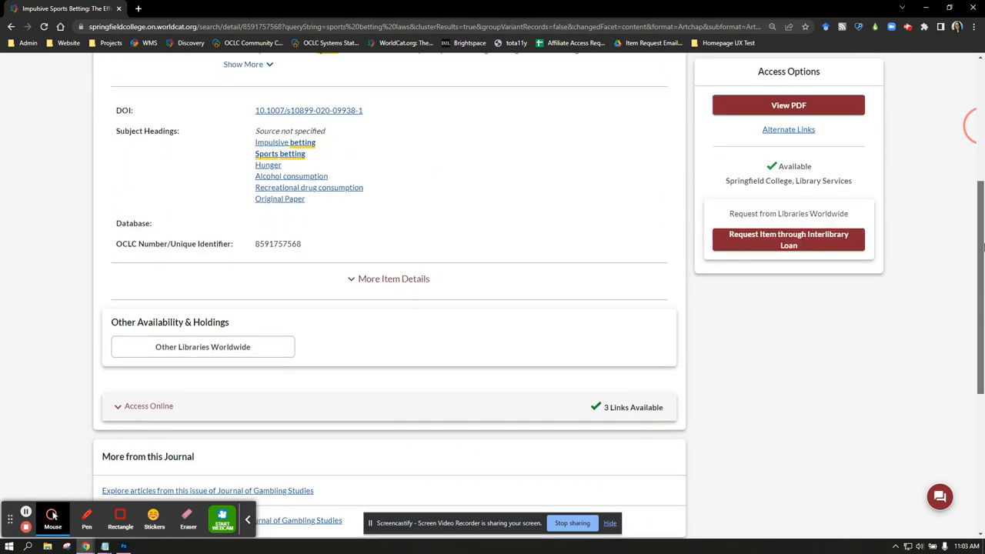
scroll("down", 3)
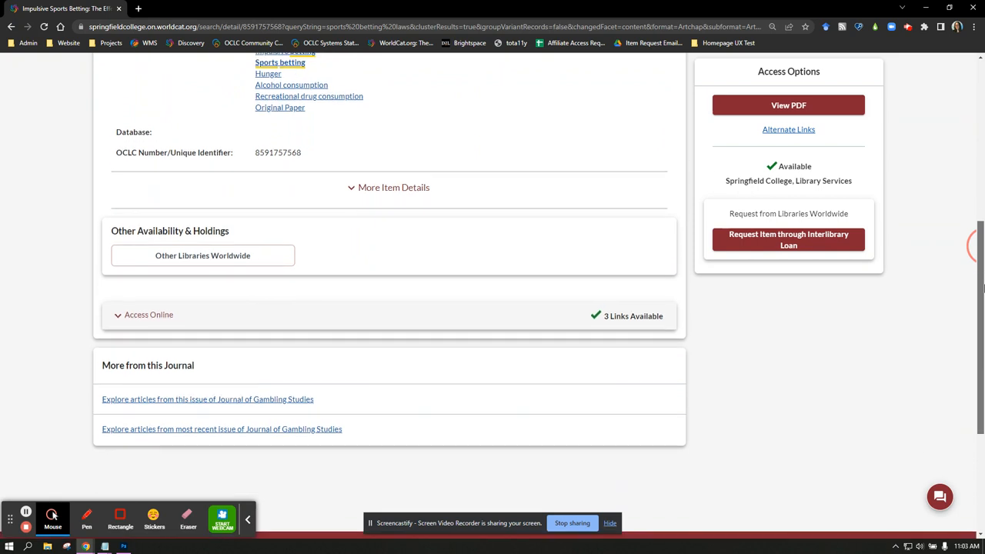
mouse_move(284, 357)
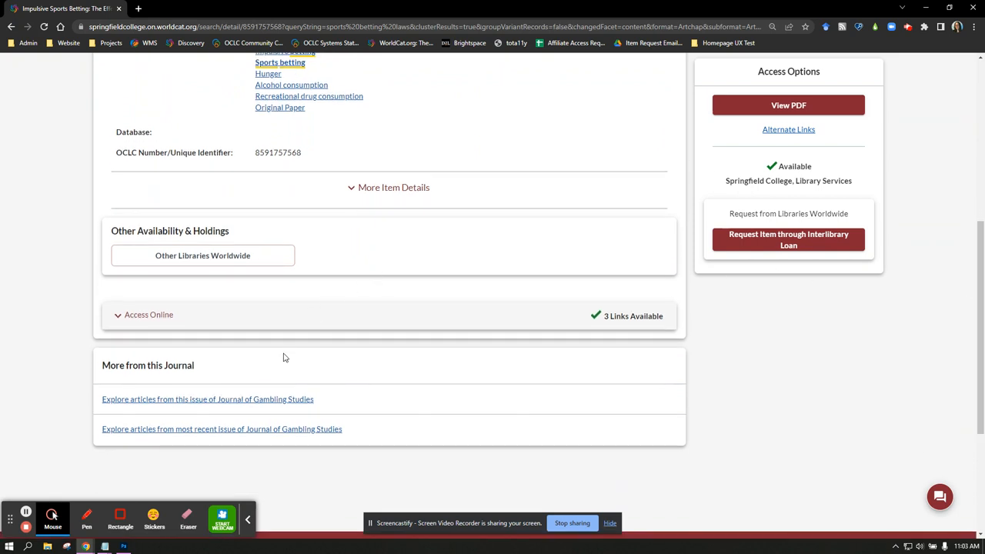
mouse_move(258, 415)
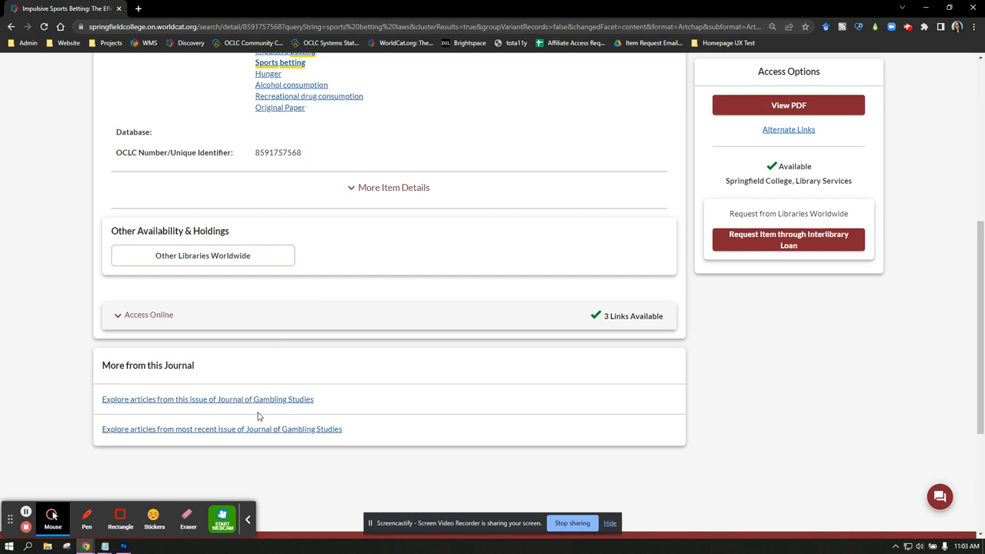
mouse_move(261, 410)
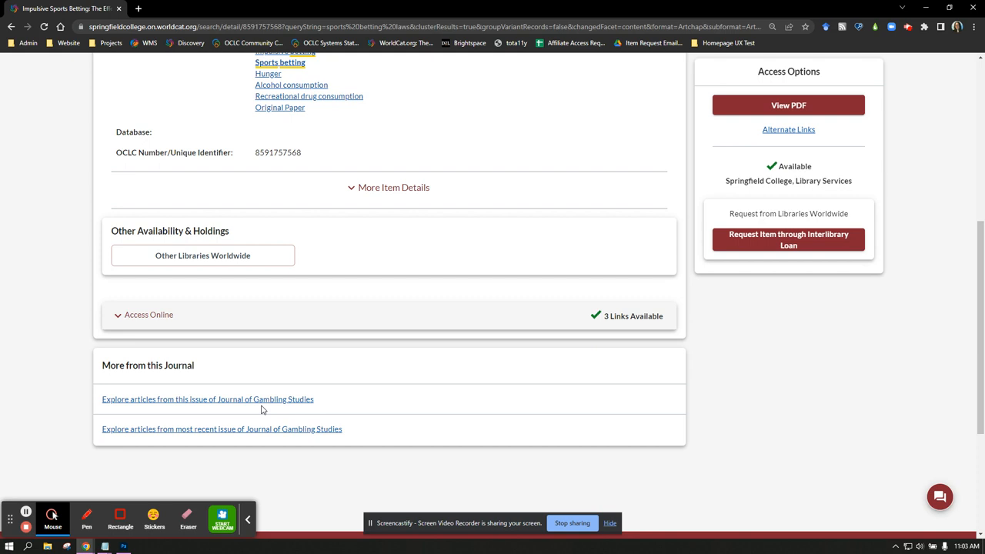
mouse_move(281, 431)
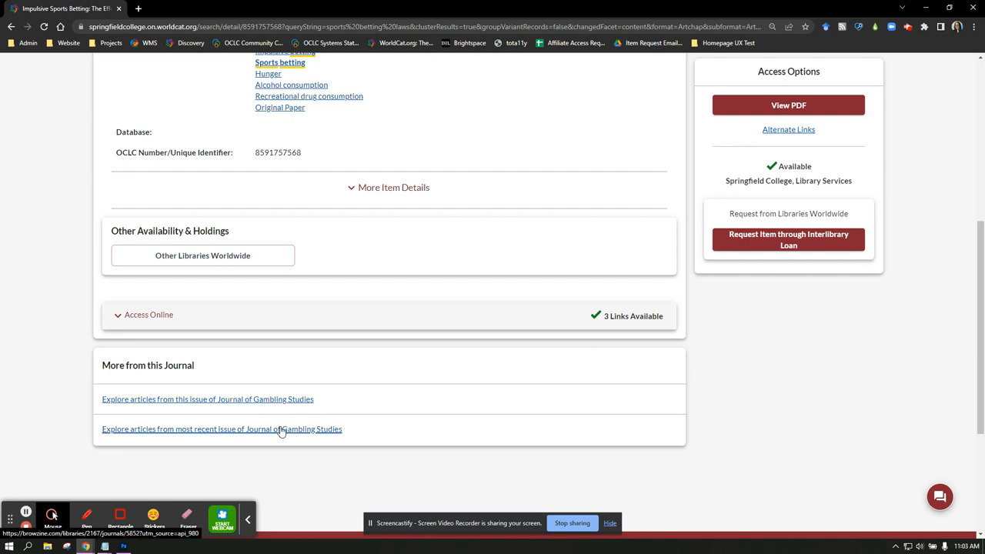